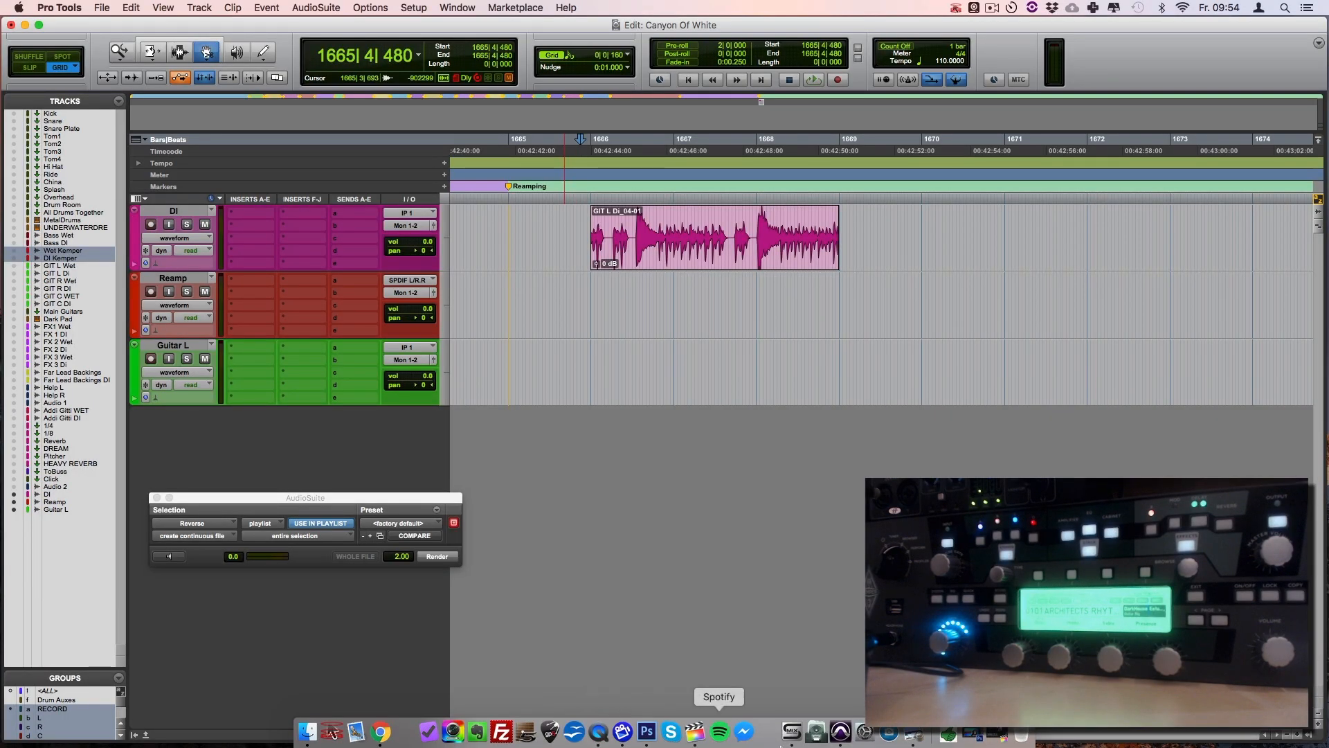
mouse_move(791, 731)
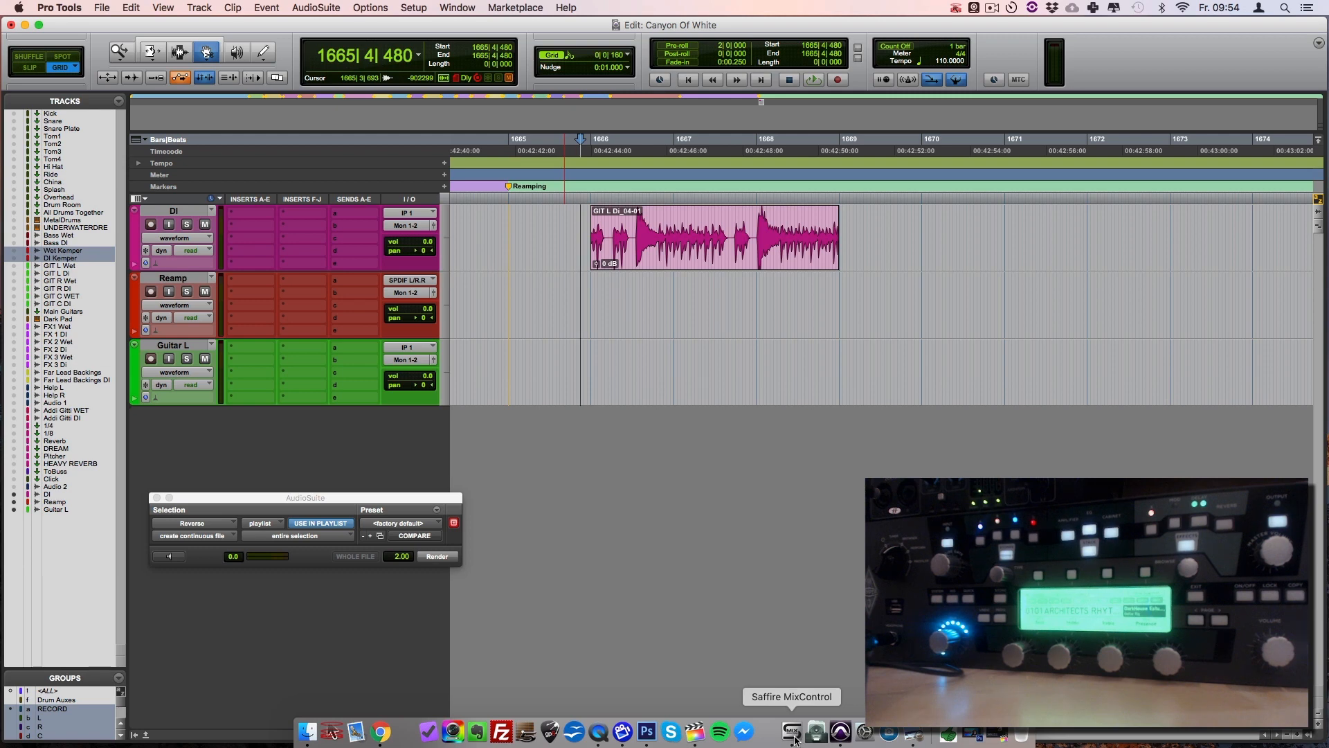
Step: Bring the Saffire MixControl mixer forward over the session and show its sample-rate choices at 44.1 kHz
left_click(792, 731)
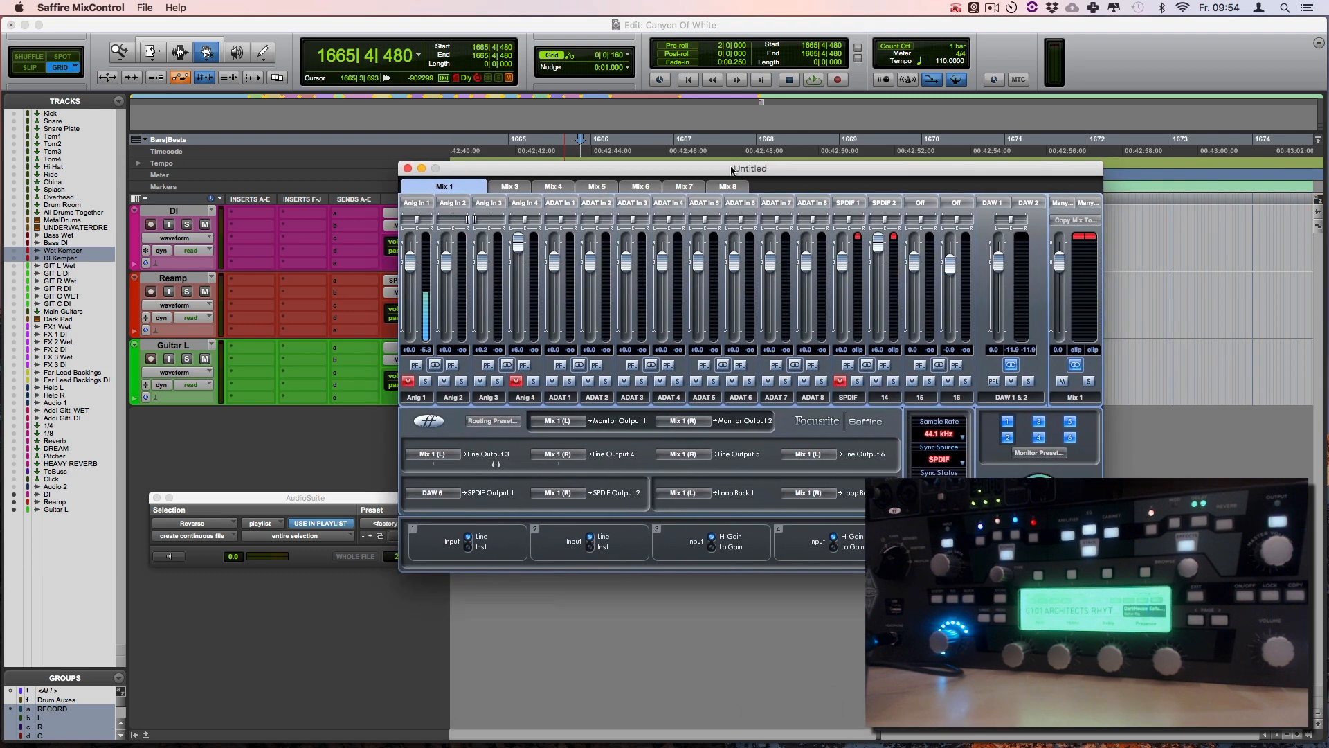
left_click_drag(749, 168, 685, 164)
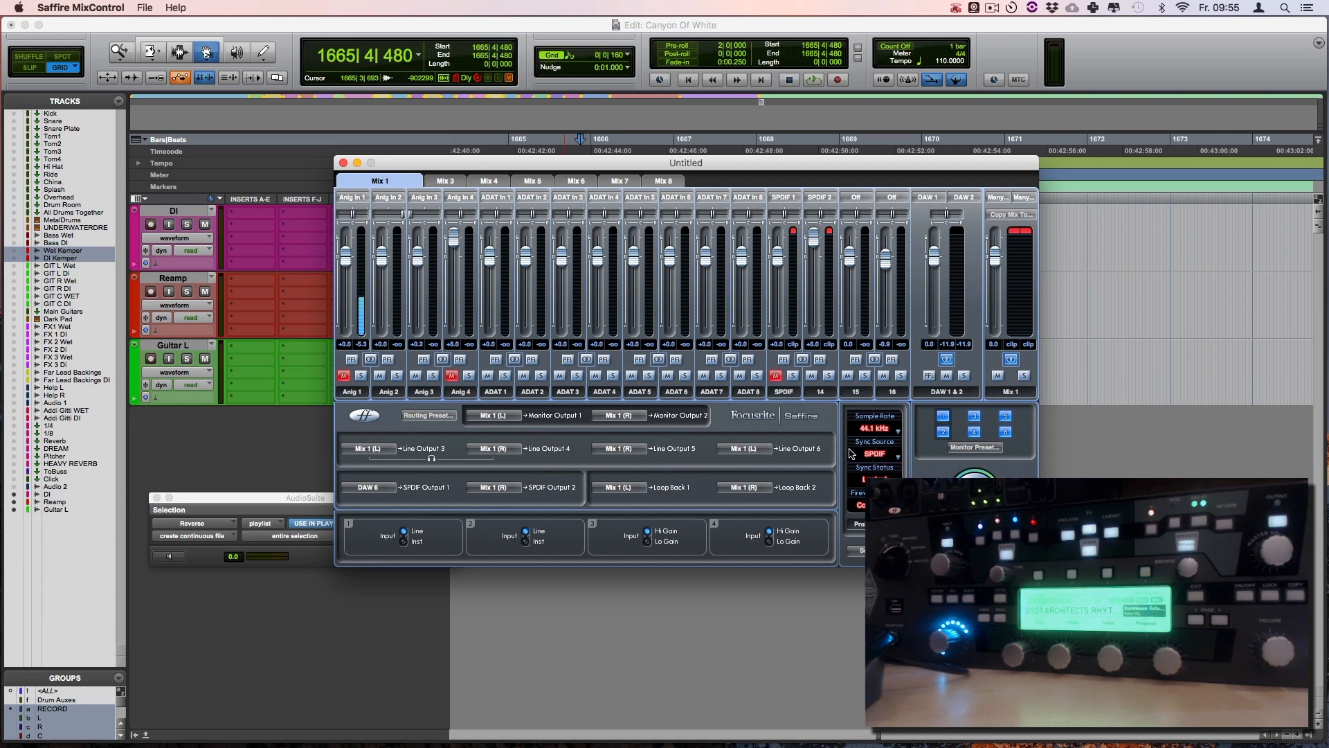
left_click(873, 454)
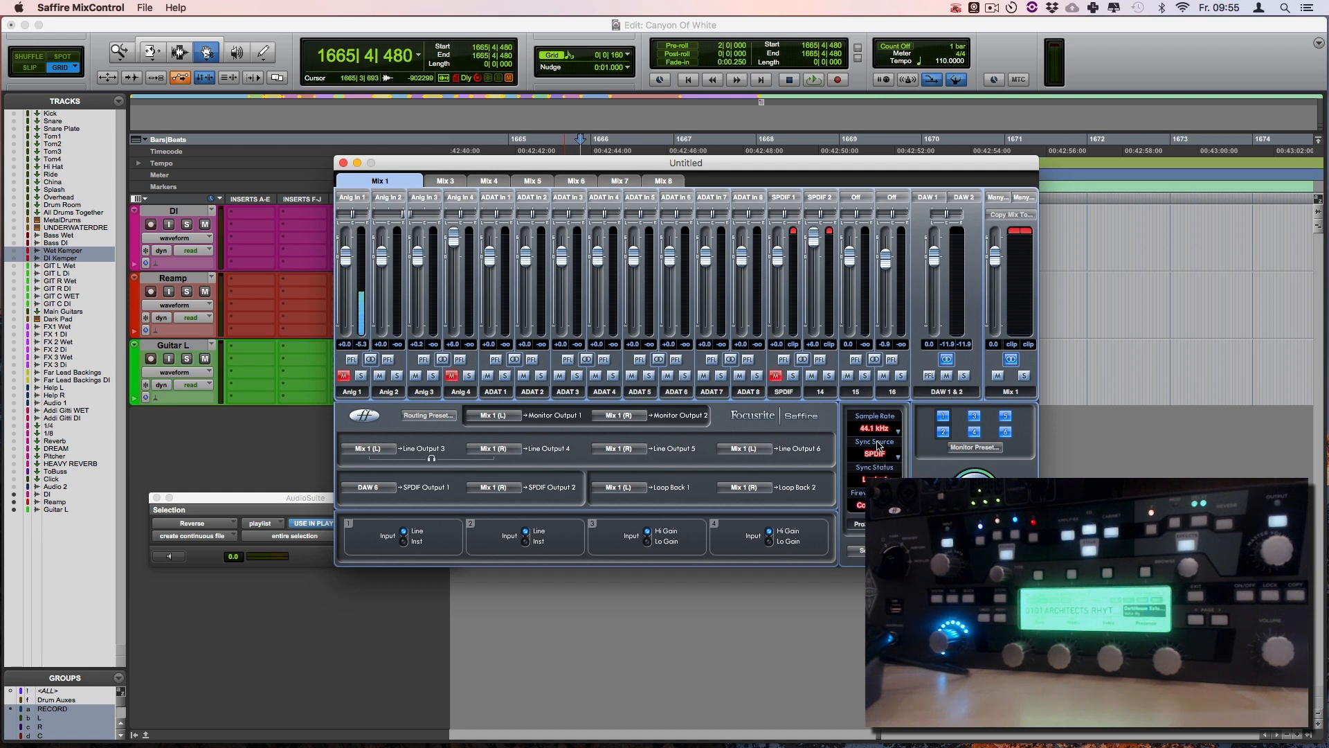
left_click(878, 428)
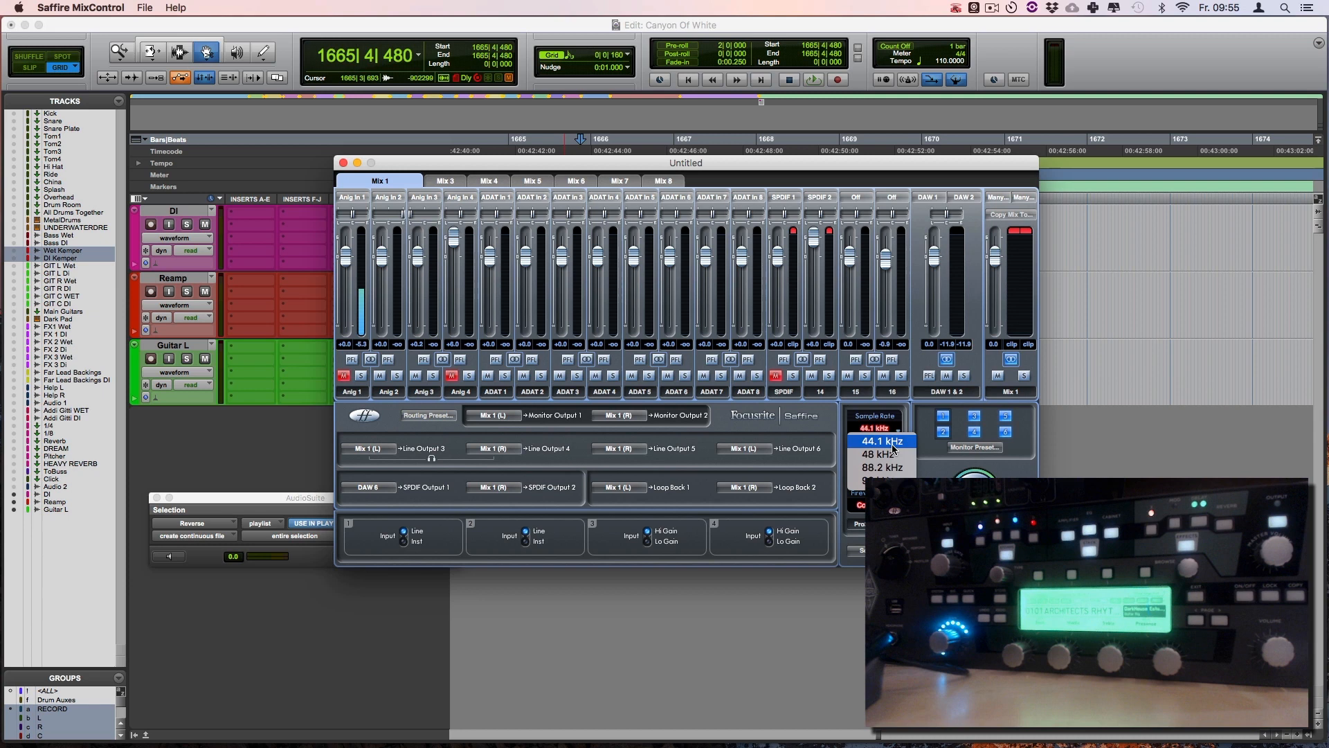
left_click(882, 440)
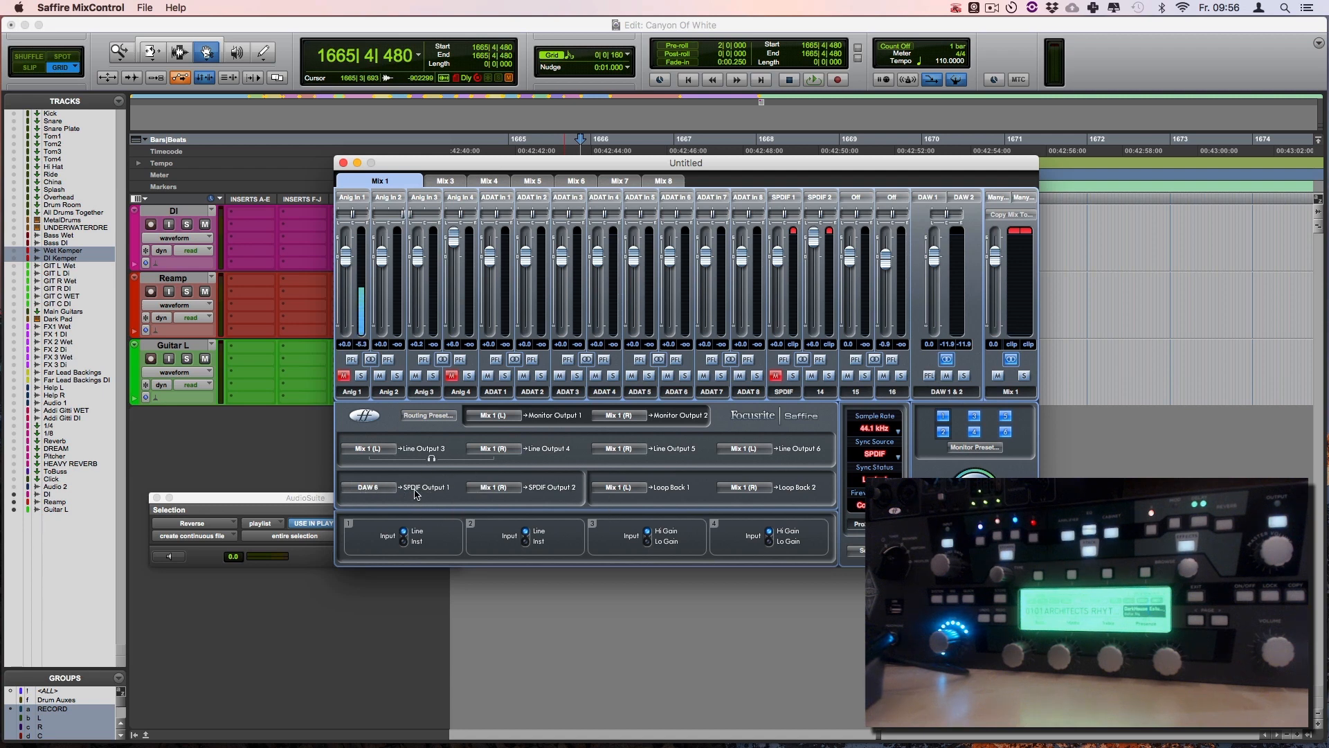
mouse_move(548, 496)
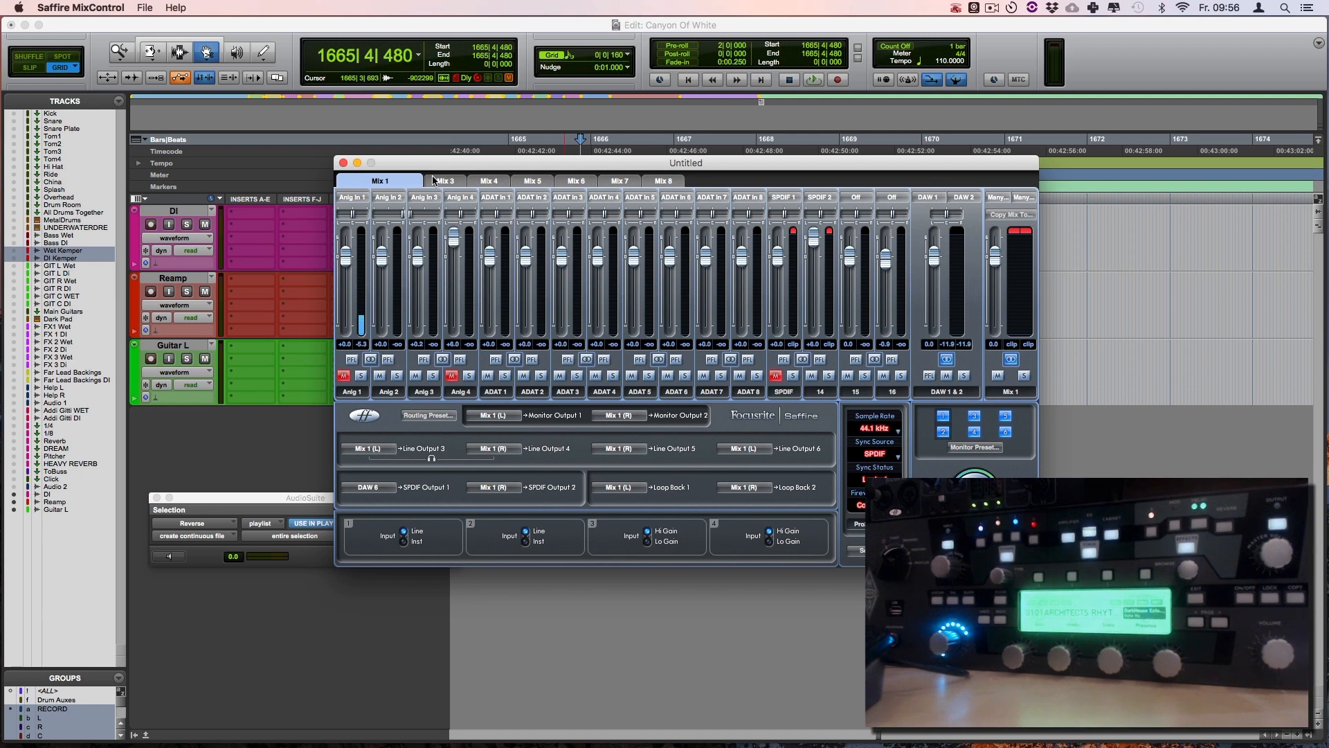
Step: Move the MixControl mixer aside to reveal the Pro Tools tracks' input and output settings
left_click_drag(684, 164, 818, 219)
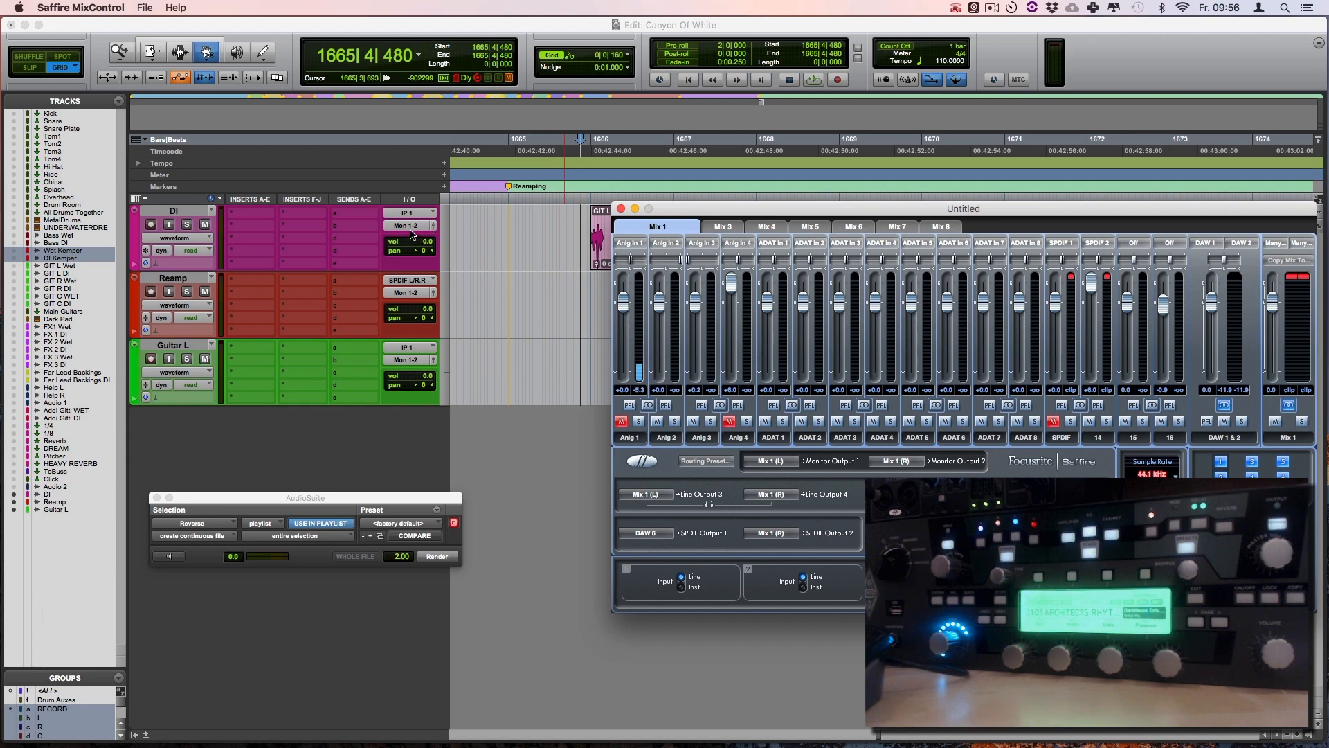
left_click(416, 214)
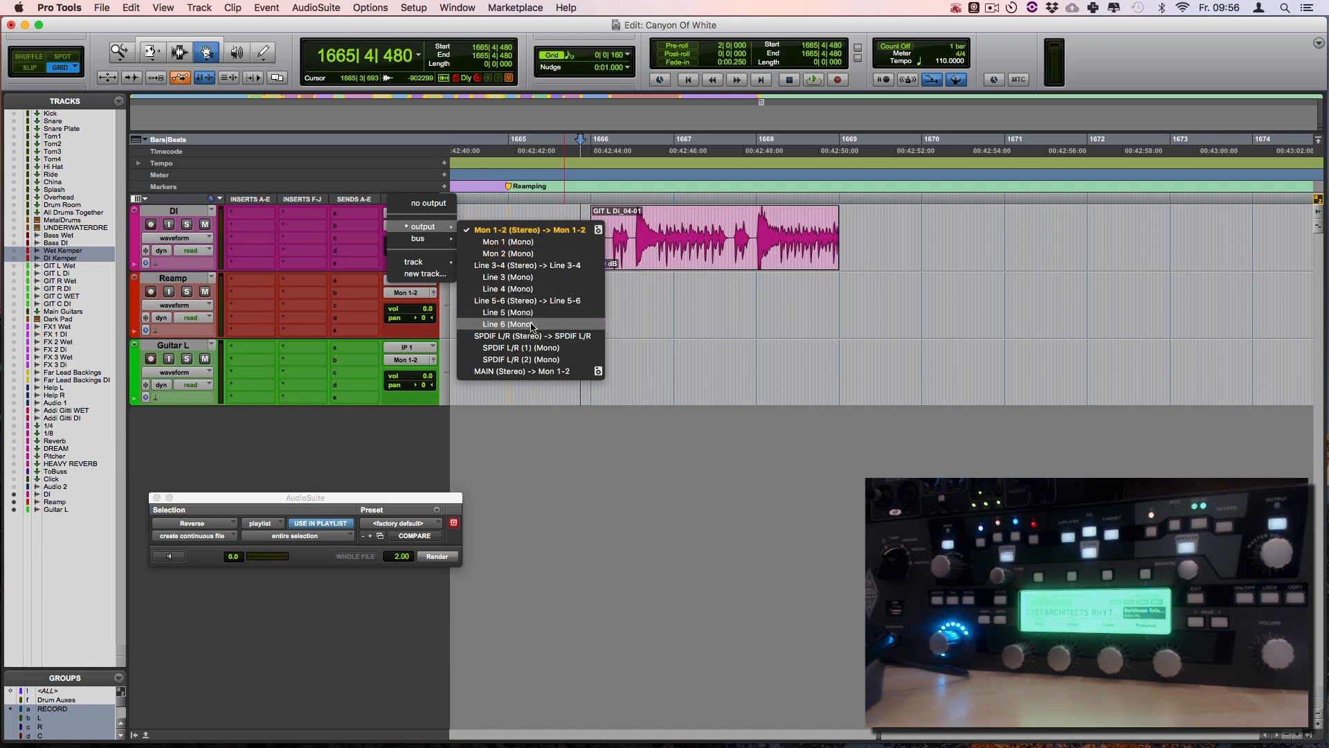
mouse_move(530, 347)
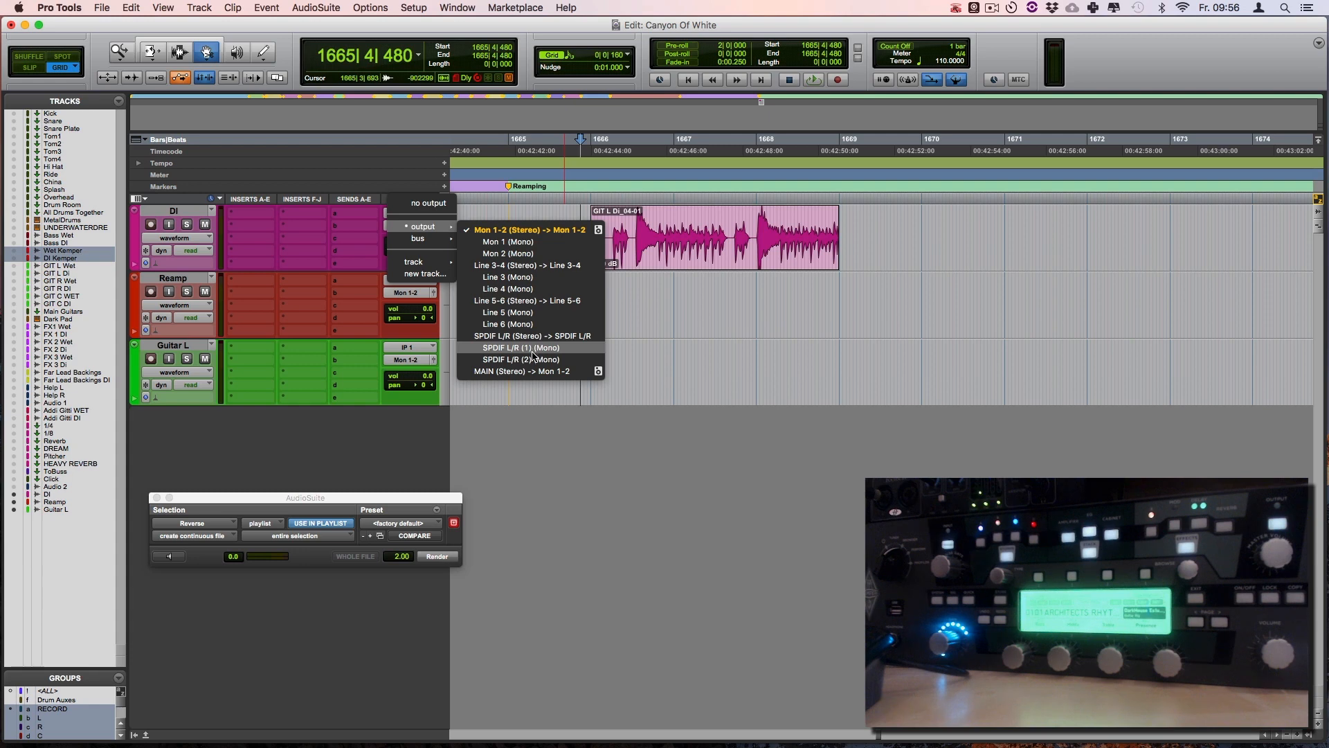
mouse_move(522, 359)
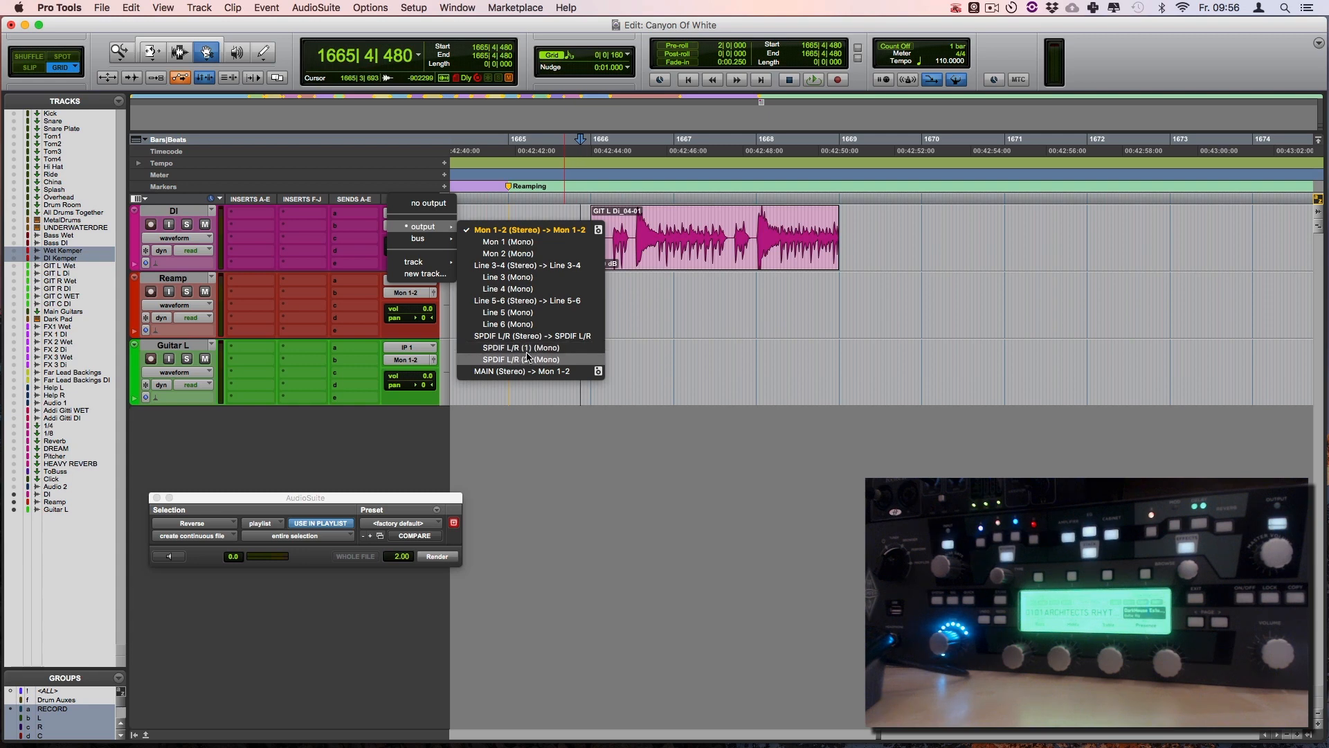
mouse_move(527, 241)
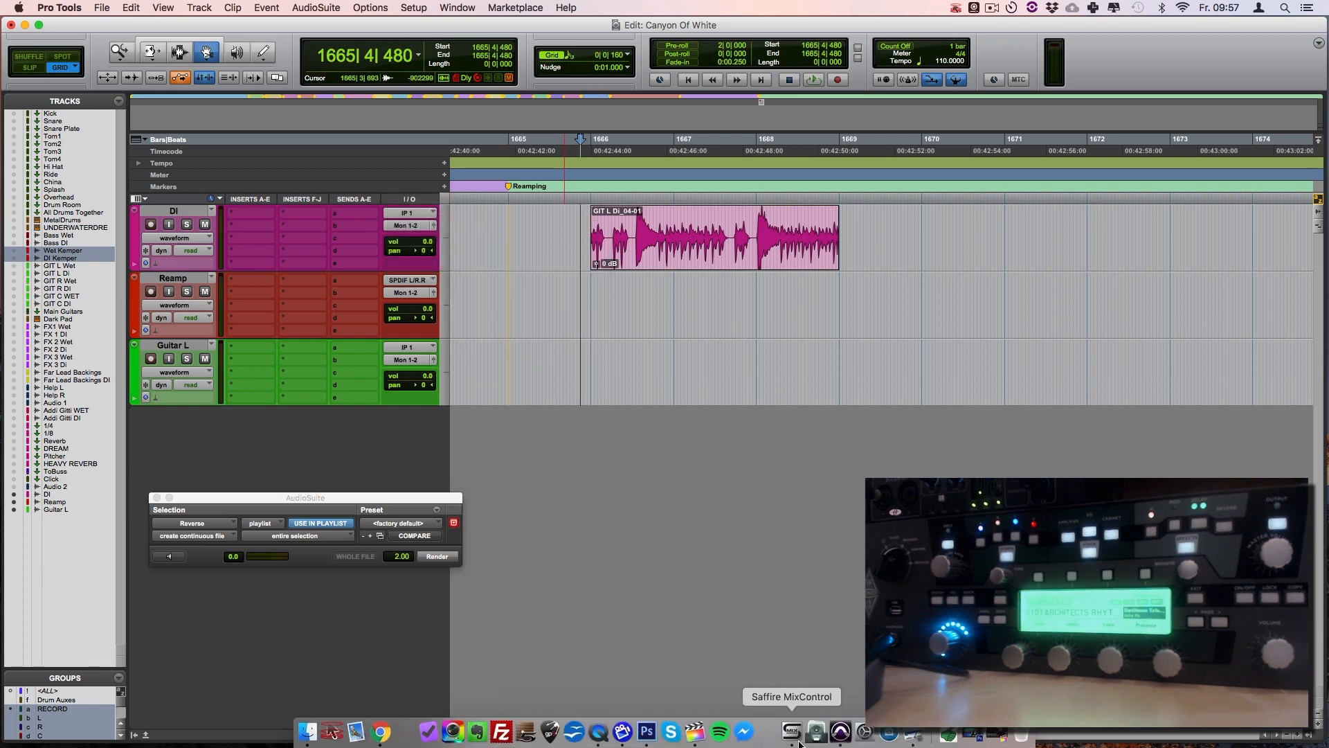
left_click(790, 731)
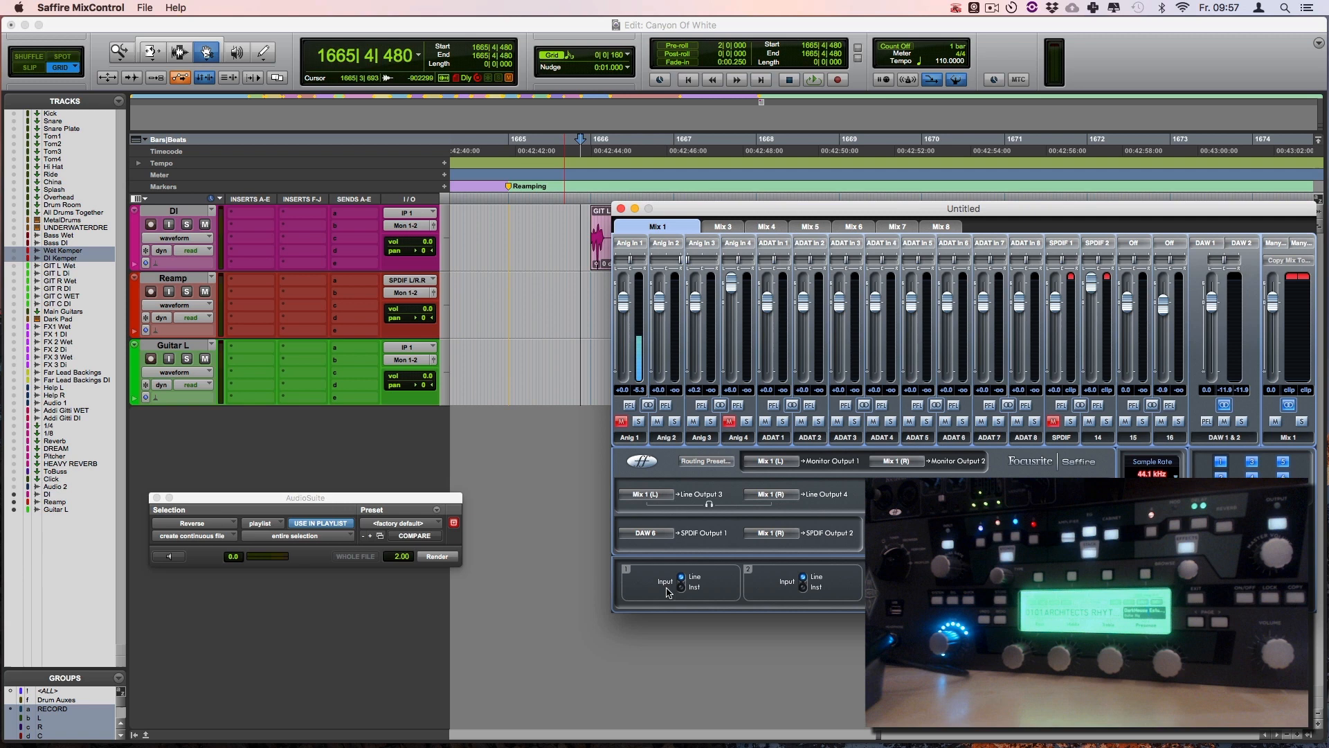
left_click(647, 531)
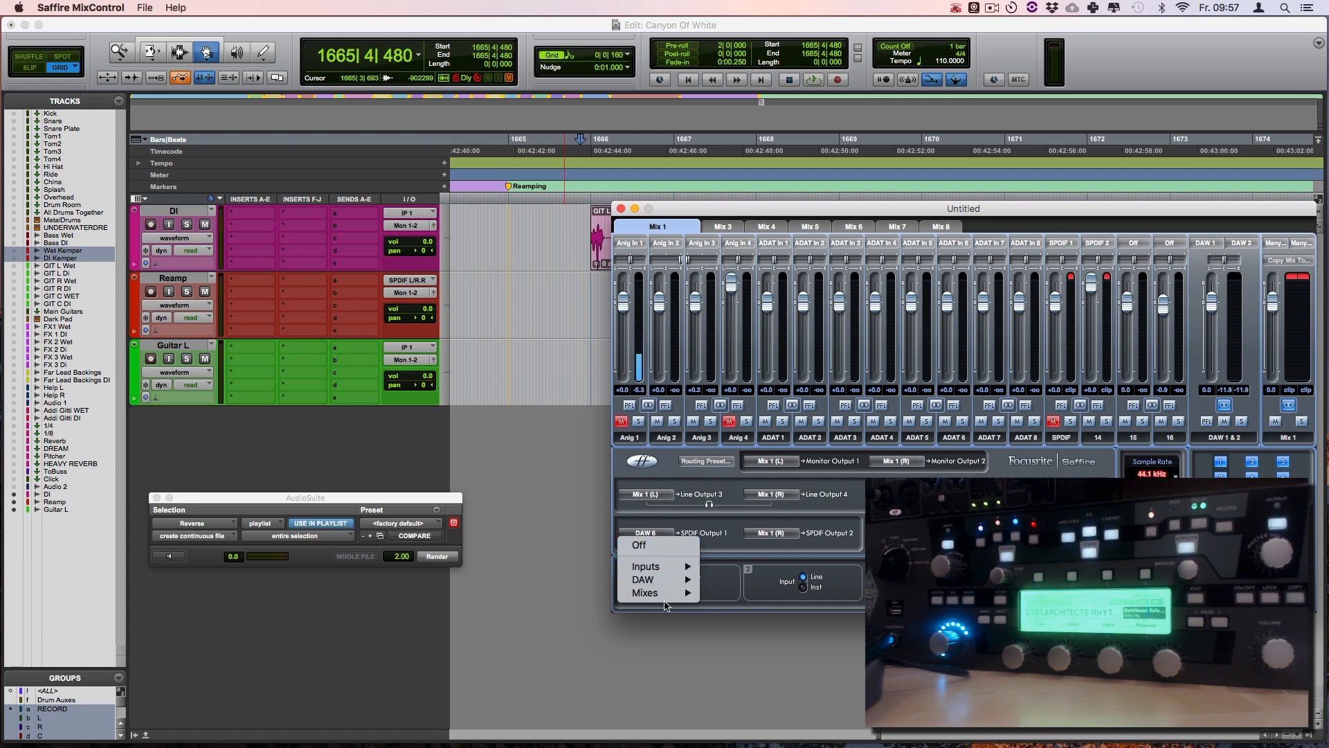
mouse_move(643, 579)
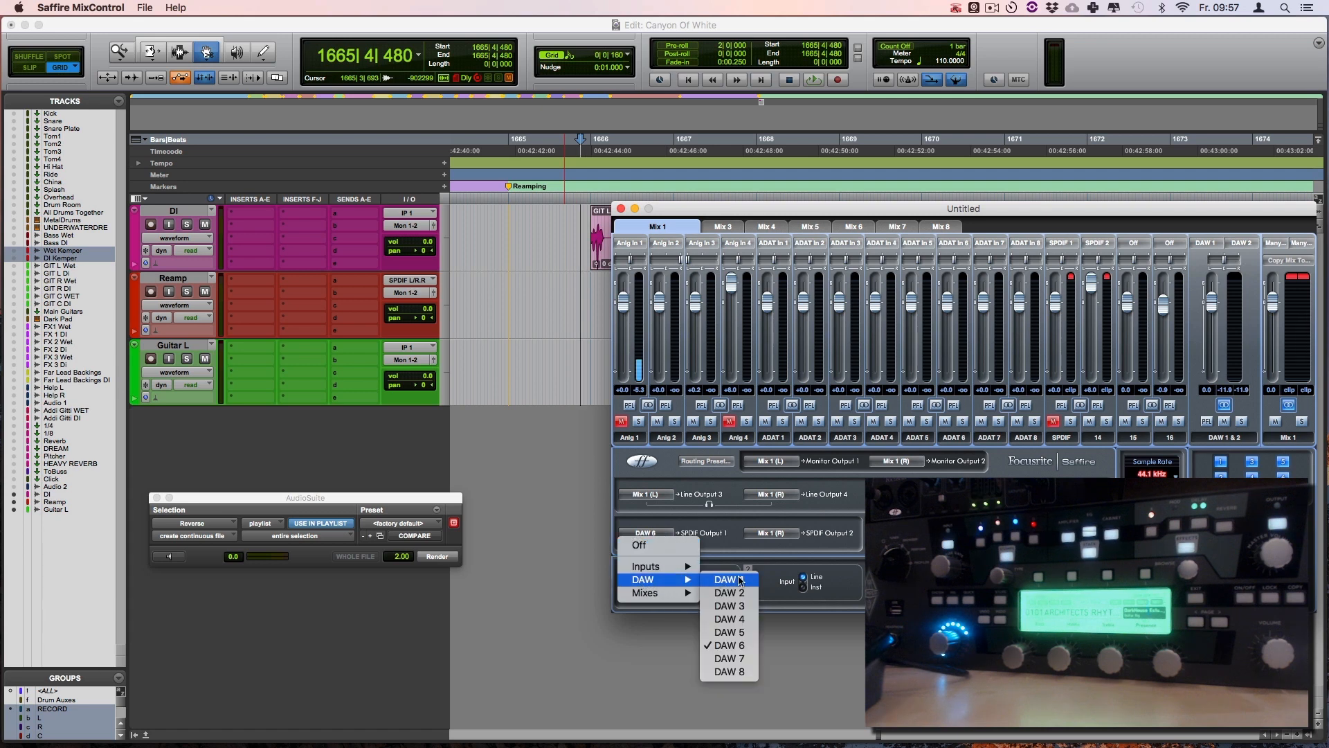
mouse_move(730, 672)
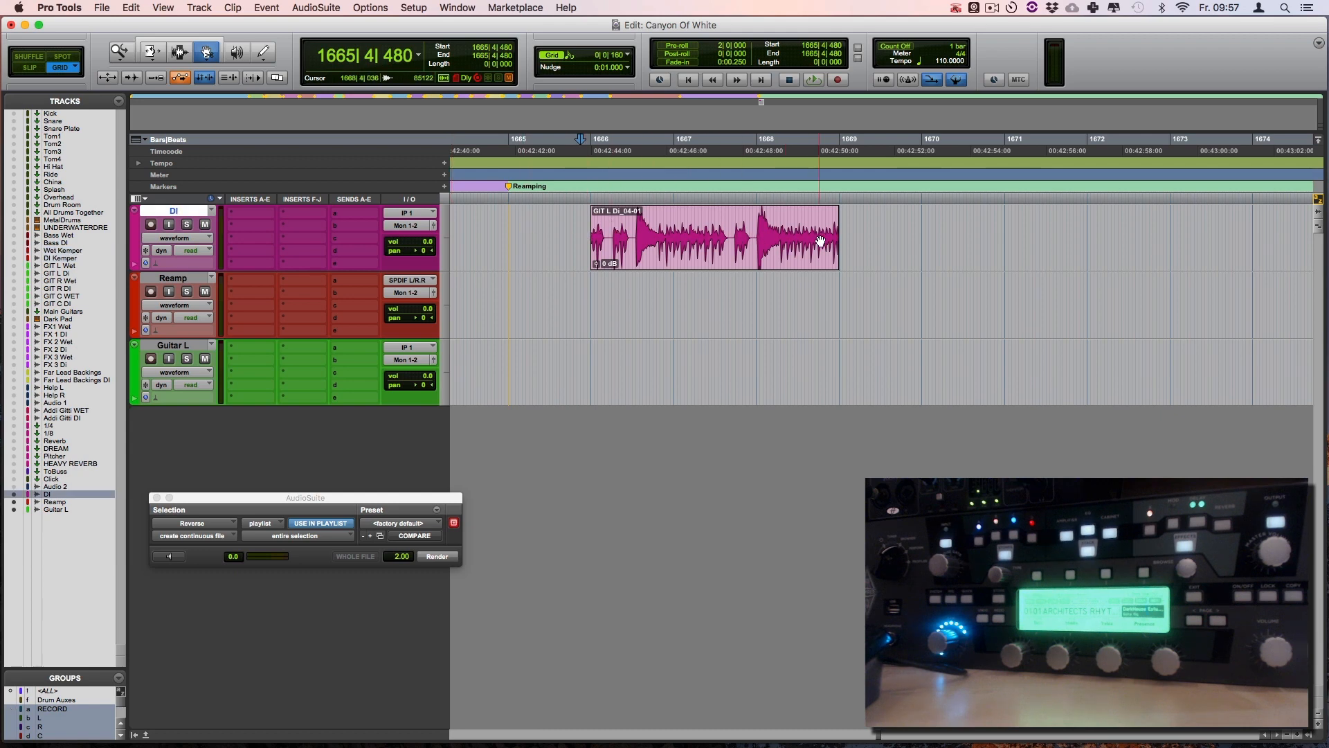
Step: Route the DI track's output to Line 6 (Mono)
left_click(410, 214)
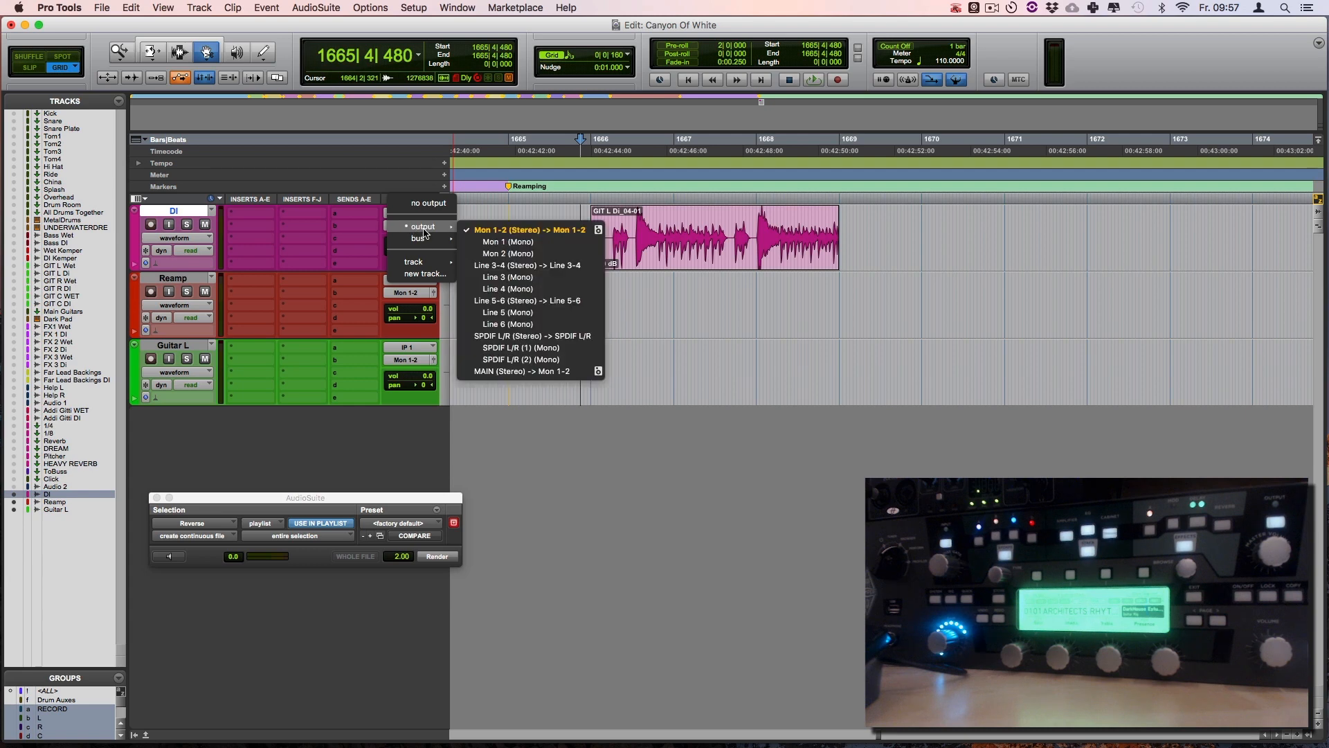
mouse_move(507, 324)
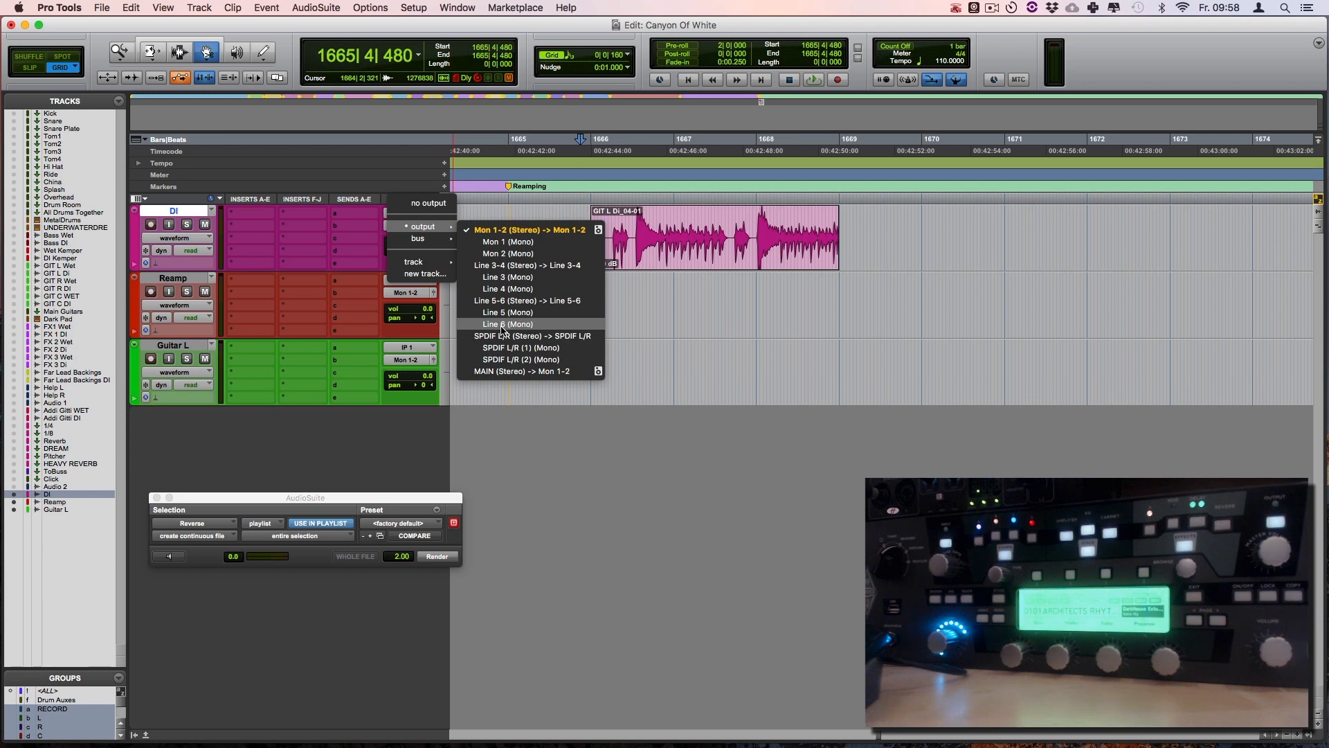
left_click(509, 324)
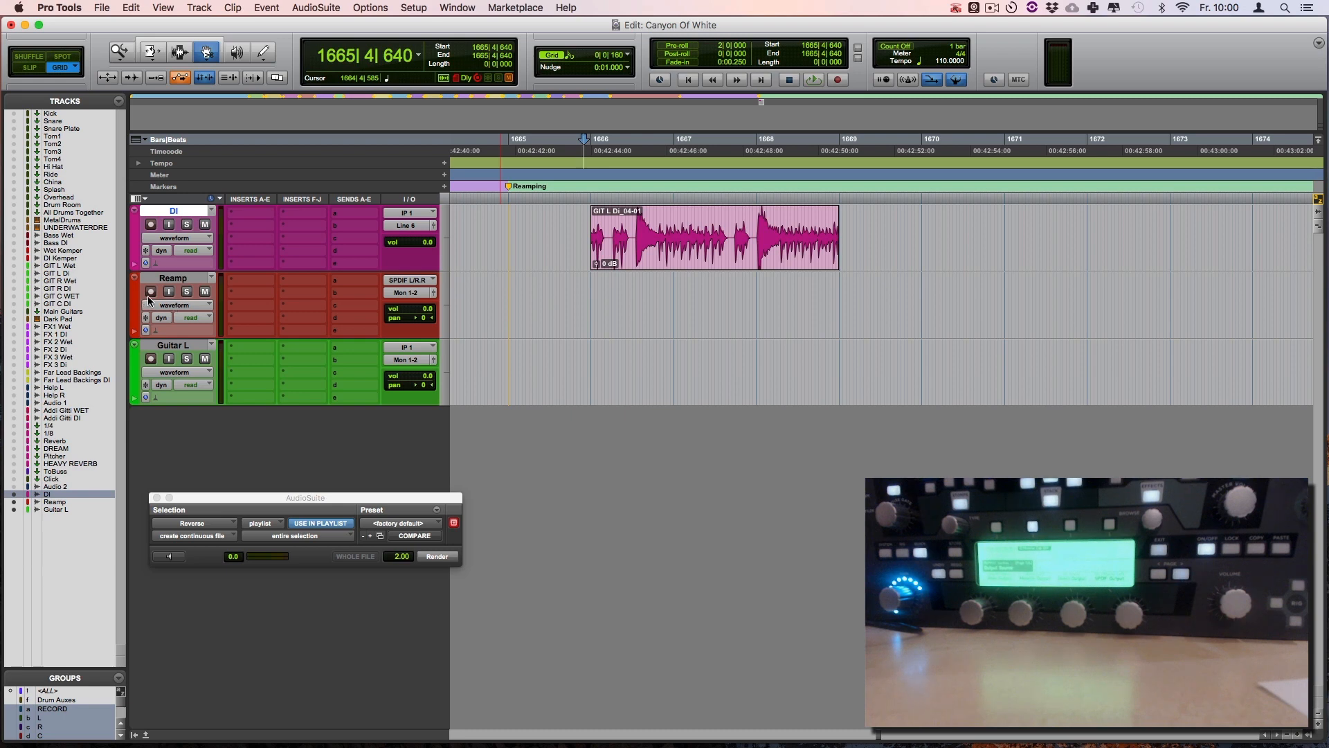
Step: Arm the Reamp track with its input on SPDIF L/R and start recording the reamped signal
left_click(410, 226)
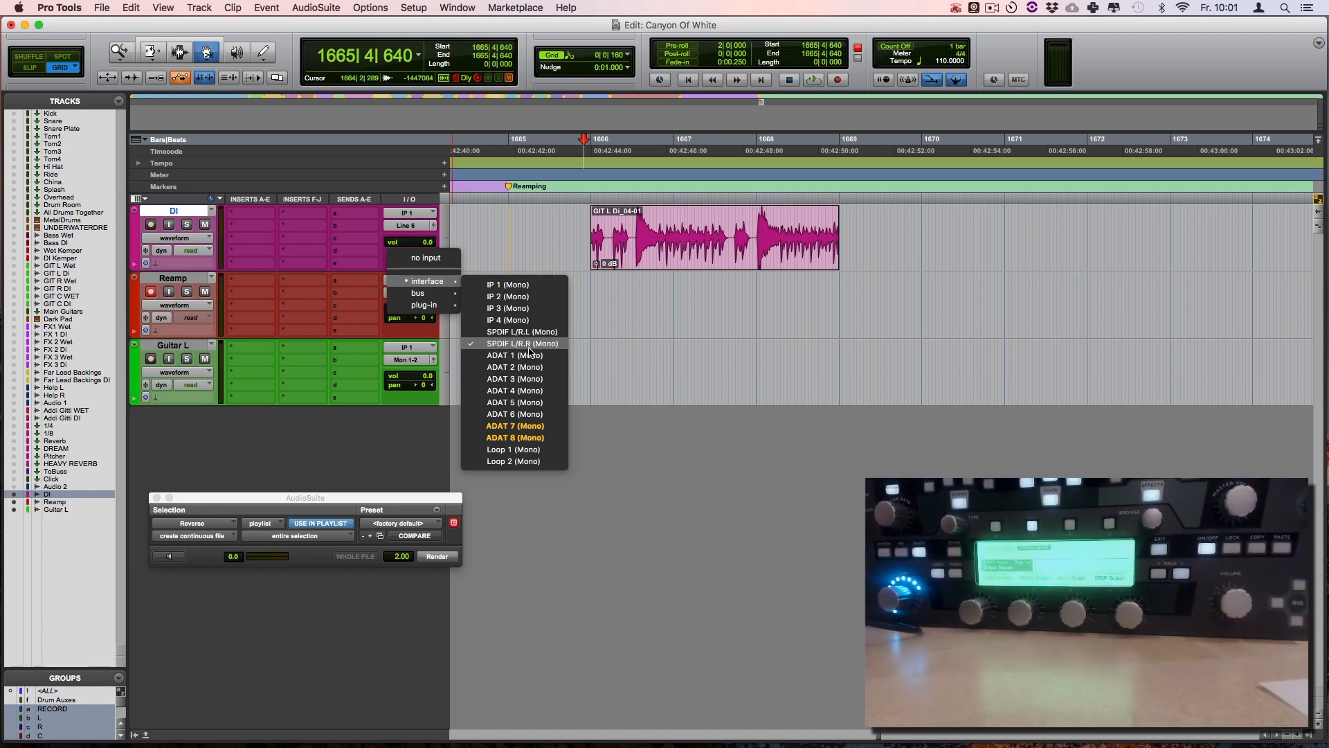
left_click(522, 344)
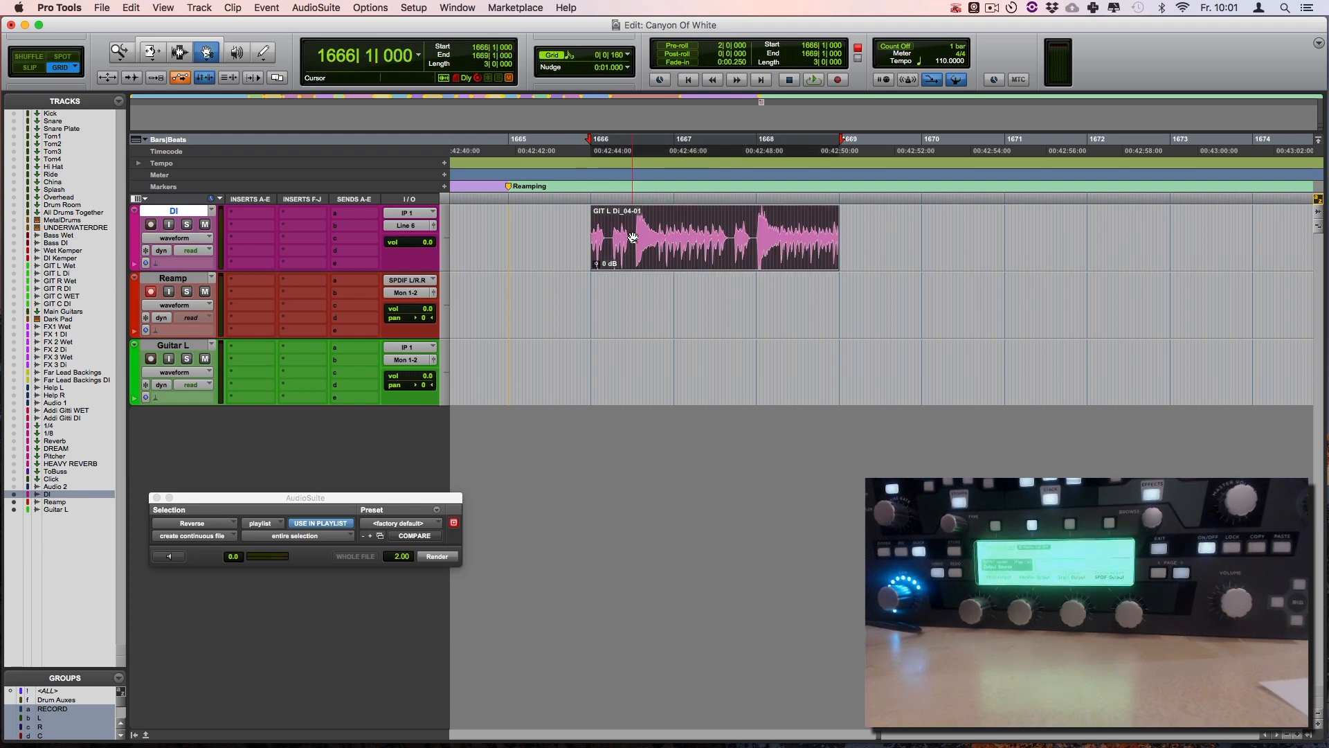
left_click(836, 79)
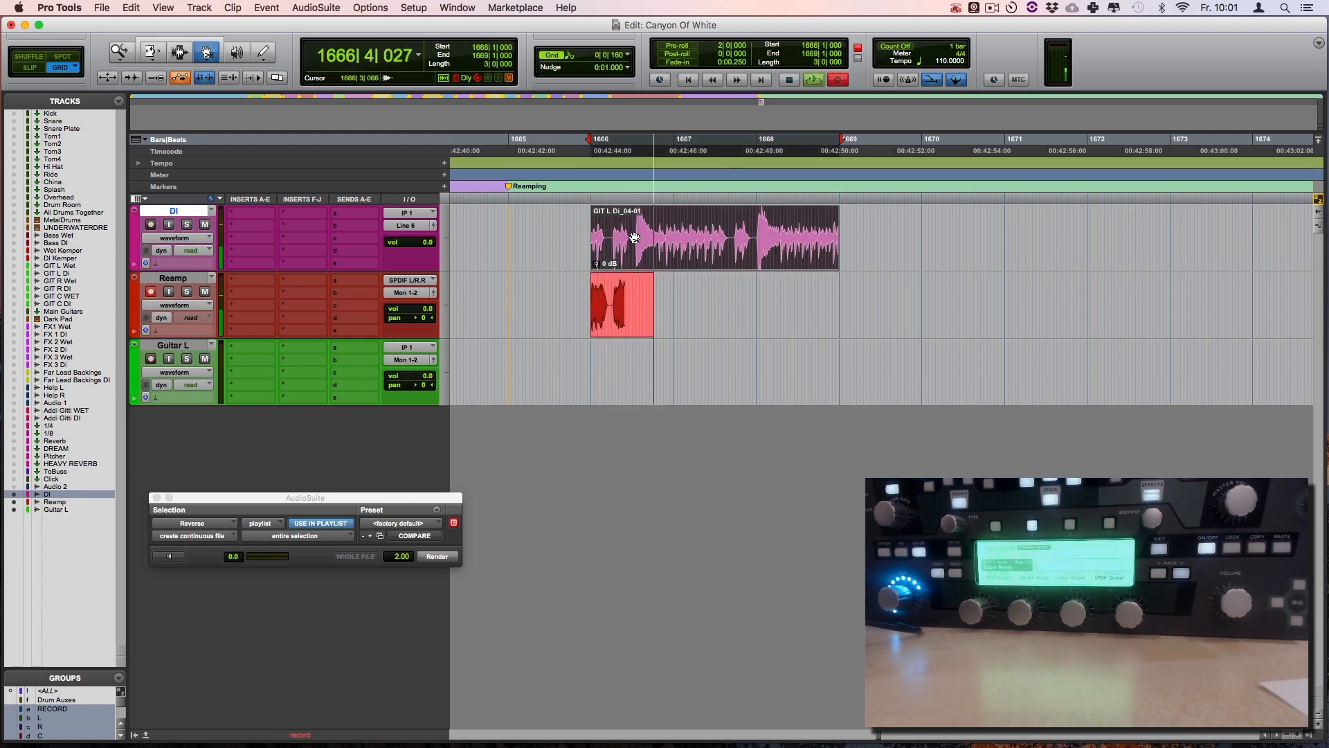